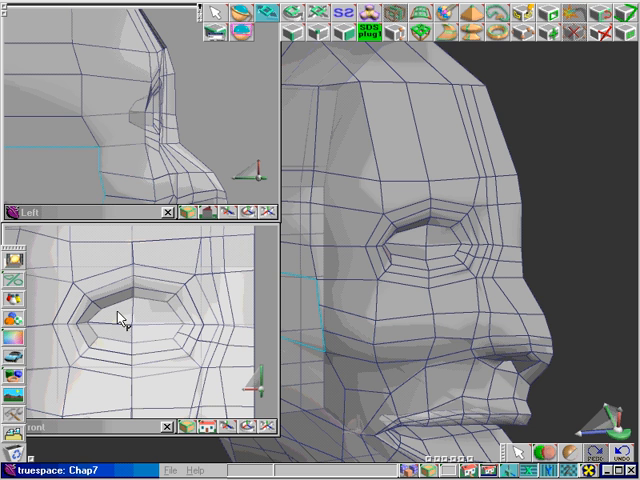
- Adjust eye socket vertices with Point Edit so the surrounding edge rings are evenly spaced
left_click(140, 330)
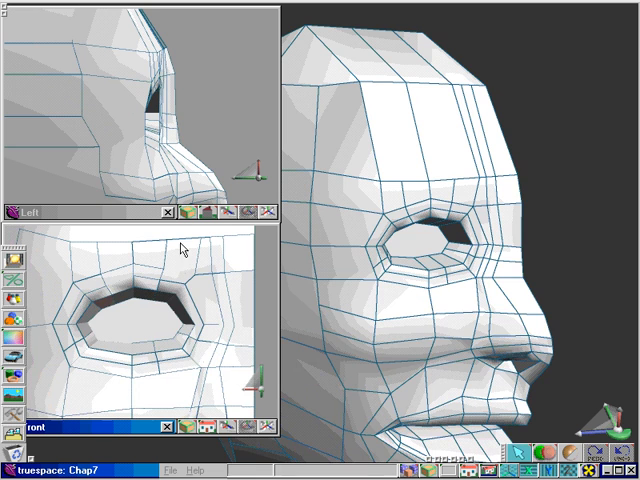
mouse_move(118, 366)
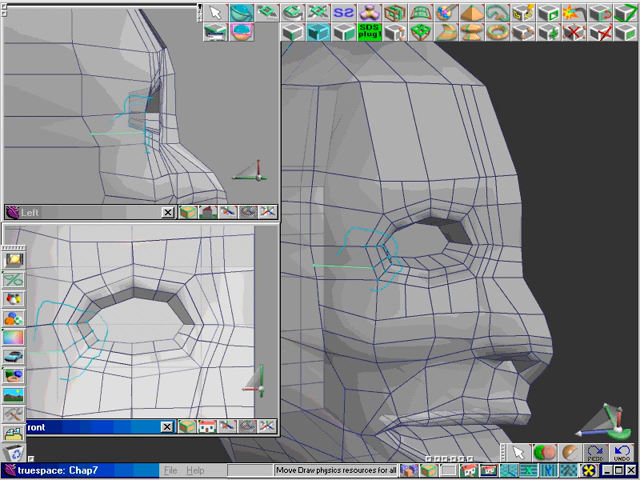
- Complete the lasso selection of the inner eye corner faces in the Front view
left_click(255, 22)
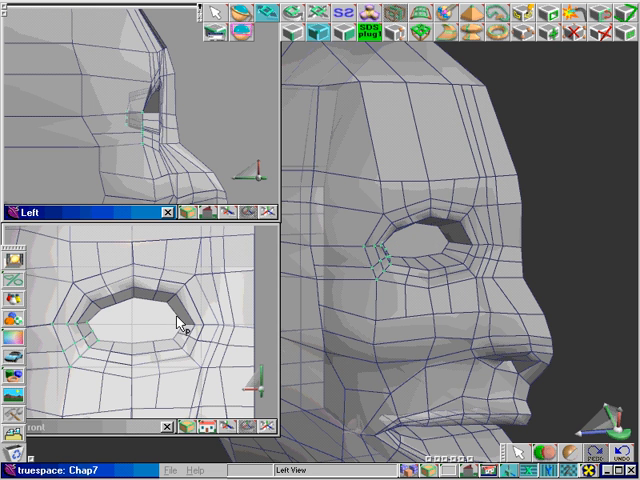
key("ctrl+z")
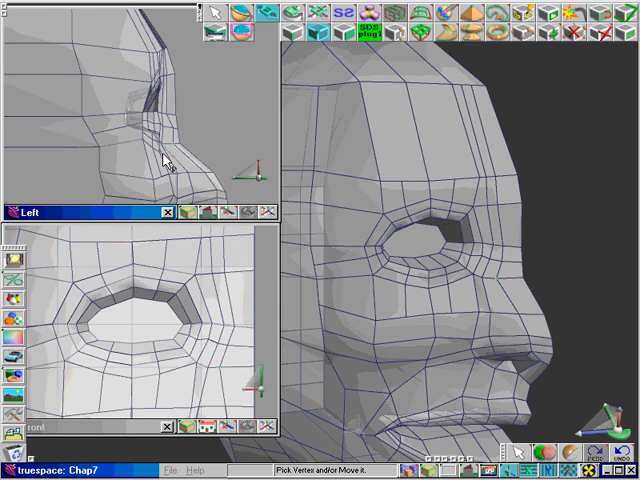
mouse_move(175, 260)
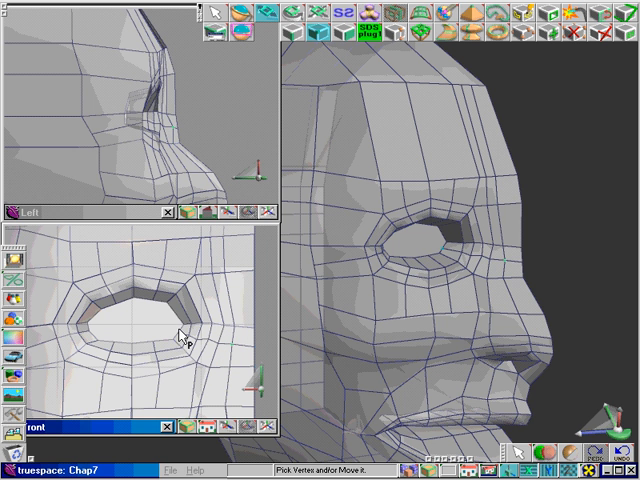
mouse_move(184, 248)
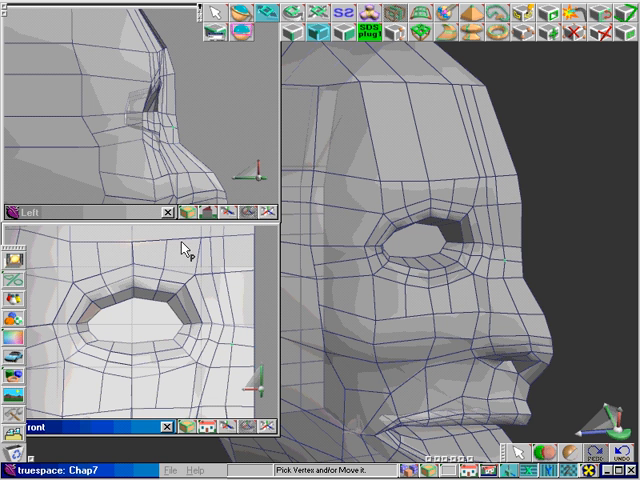
mouse_move(200, 330)
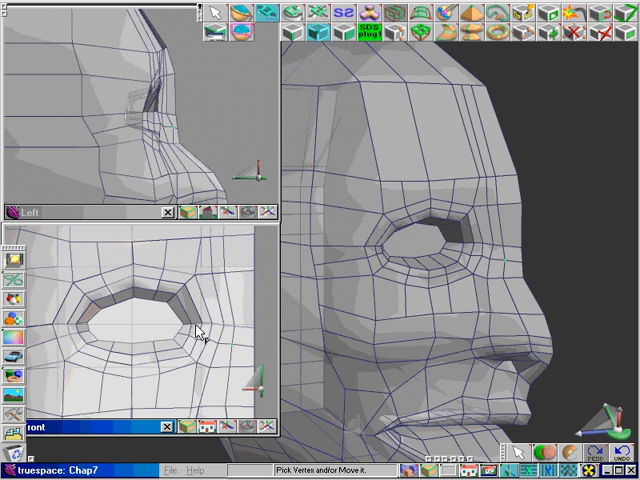
- Select the inner-corner vertex on the eye opening rim to taper the almond shape
left_click(175, 303)
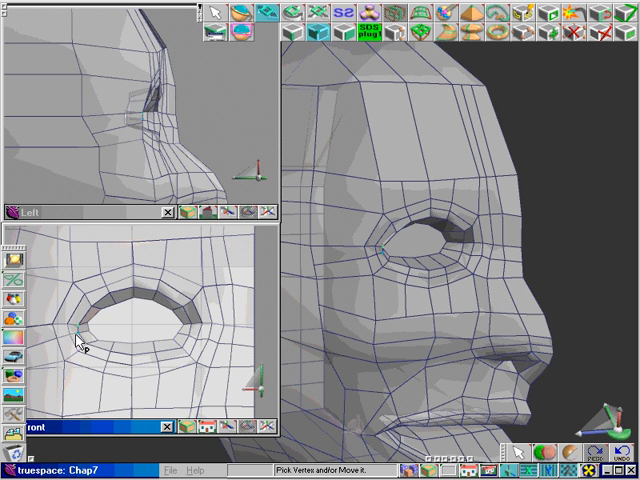
left_click(86, 333)
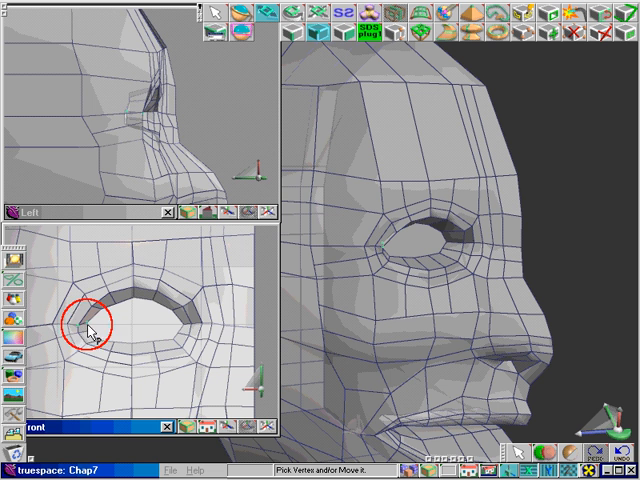